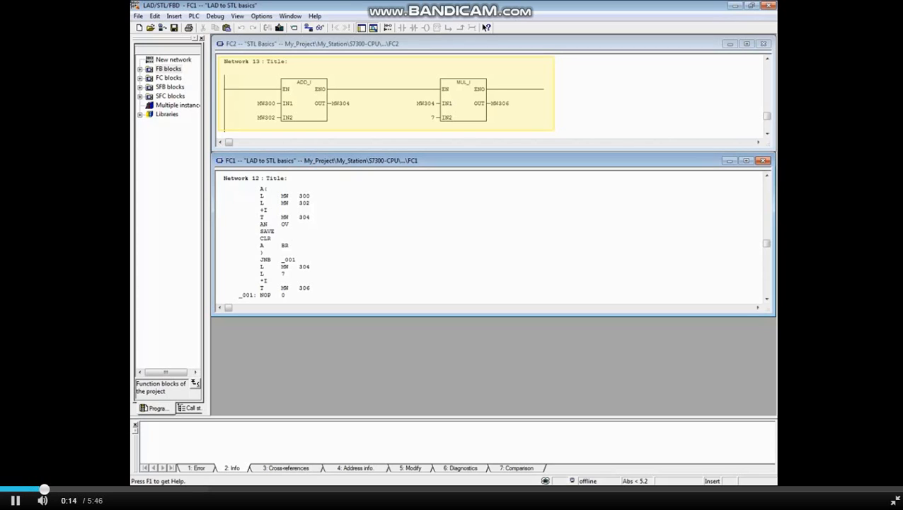
Enlarge FC1 so Network 13's STL (load MW300, MW302, add) appears below Network 12
click(269, 237)
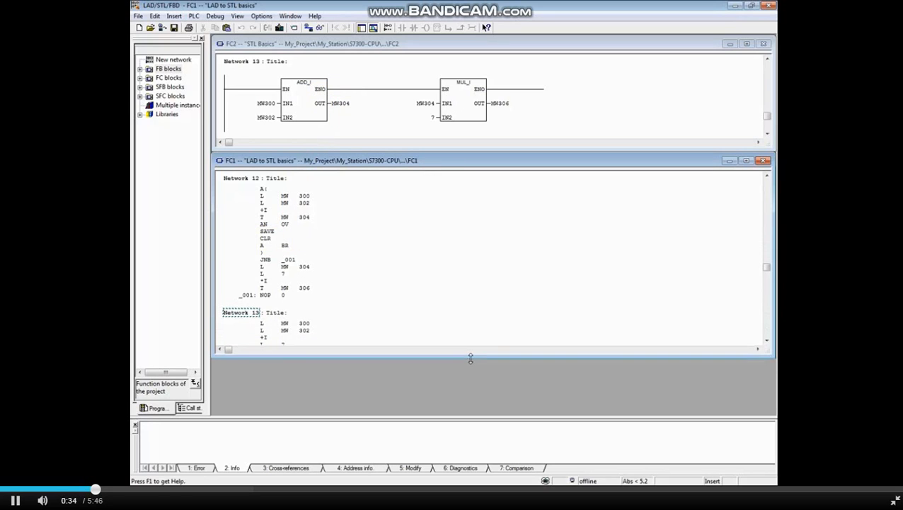
Make FC1 taller so Network 13 shows loading 7, multiplying and T MW306
drag(470, 356, 471, 376)
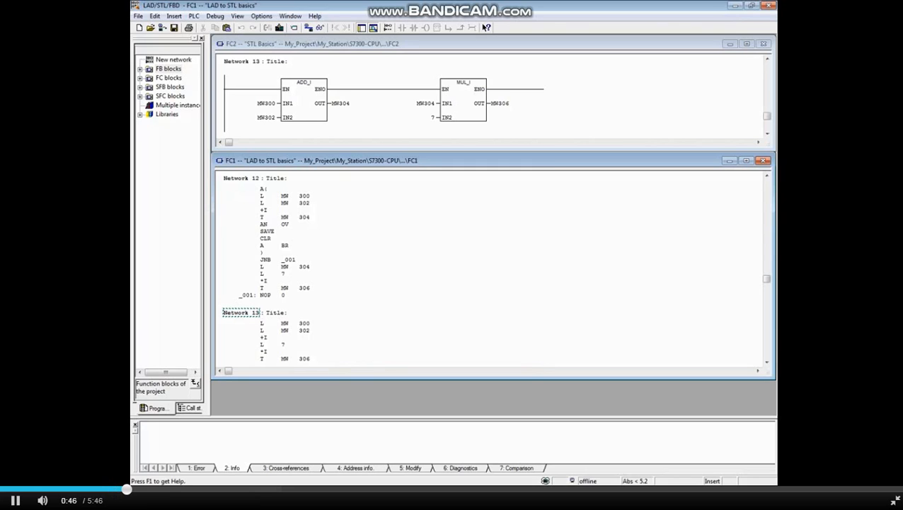
click(276, 333)
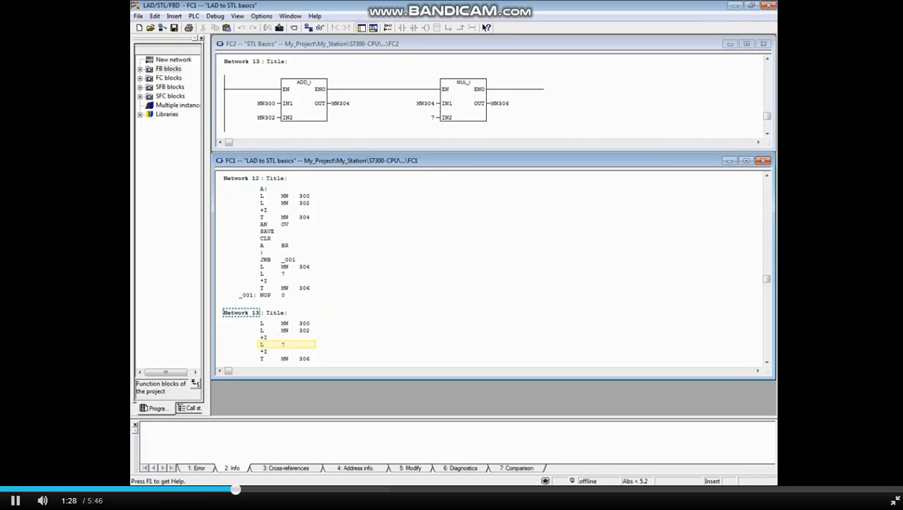
mouse_move(283, 344)
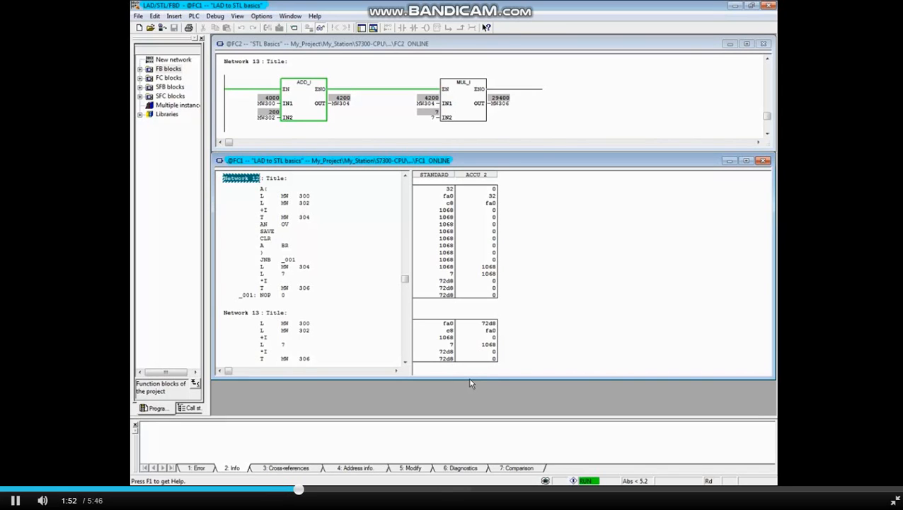
Set the STANDARD (ACCU 1) and ACCU 2 monitoring columns to Decimal representation
right_click(442, 218)
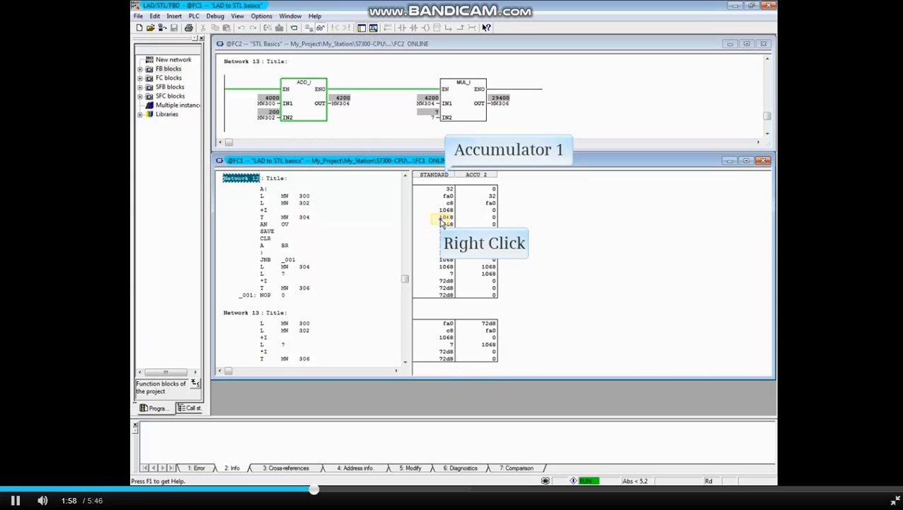
right_click(443, 218)
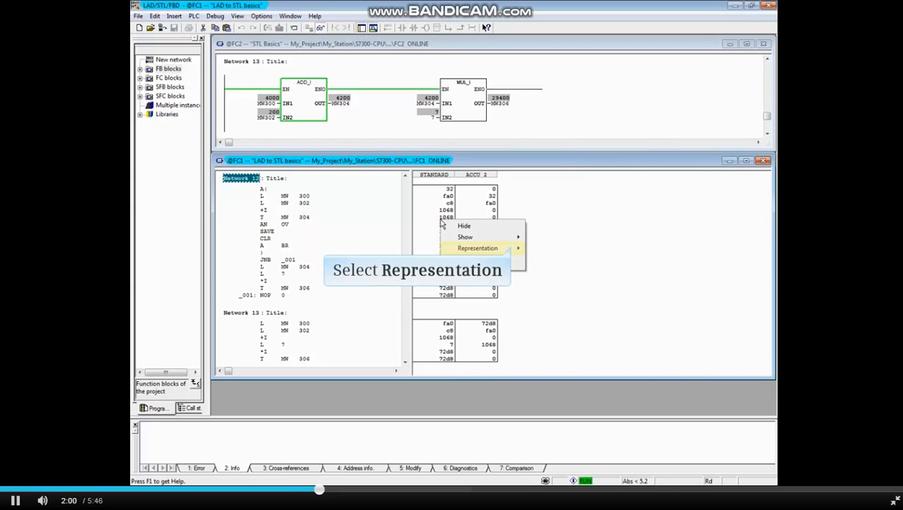
click(478, 248)
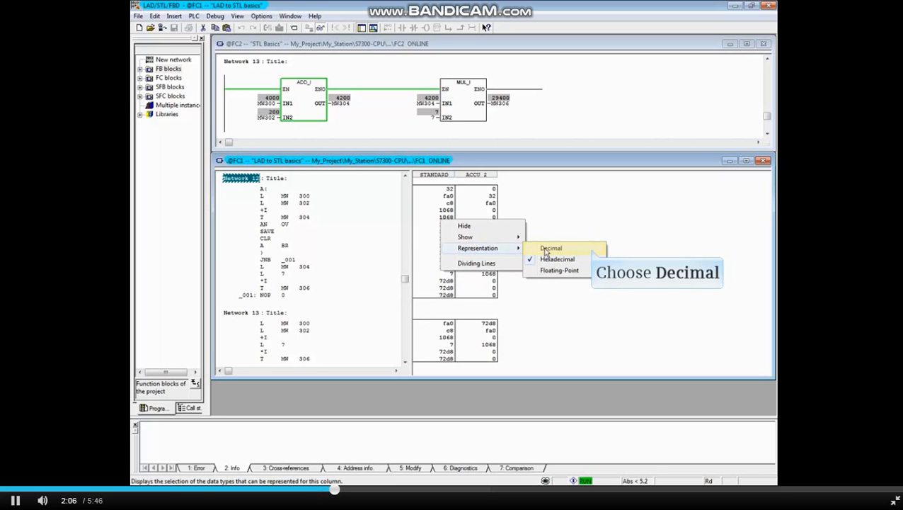
click(551, 248)
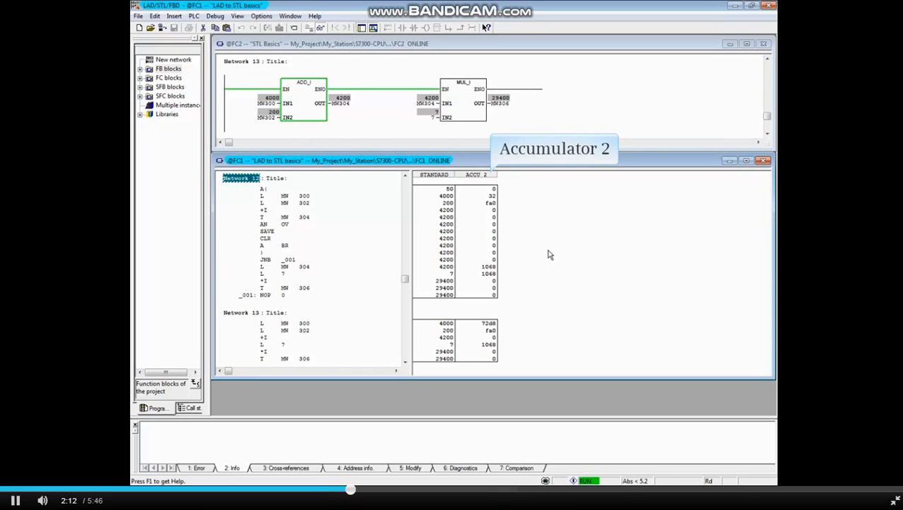
right_click(491, 245)
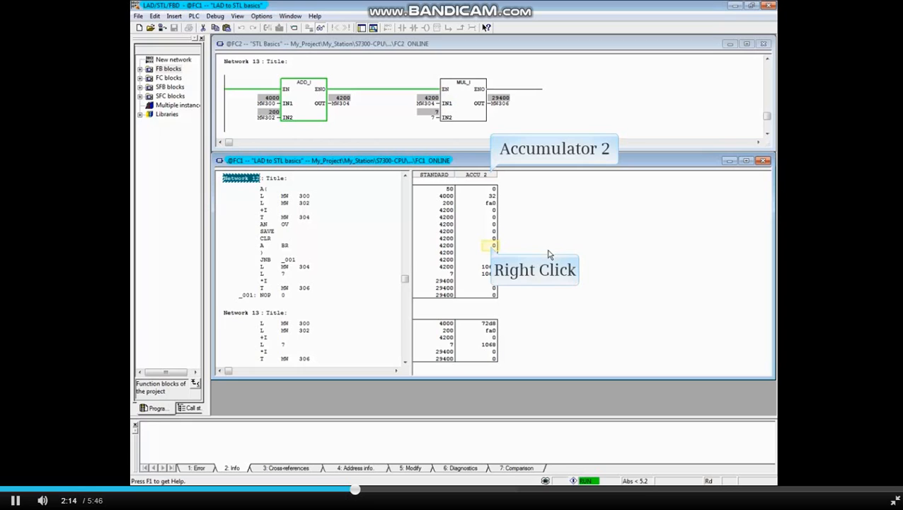
right_click(493, 246)
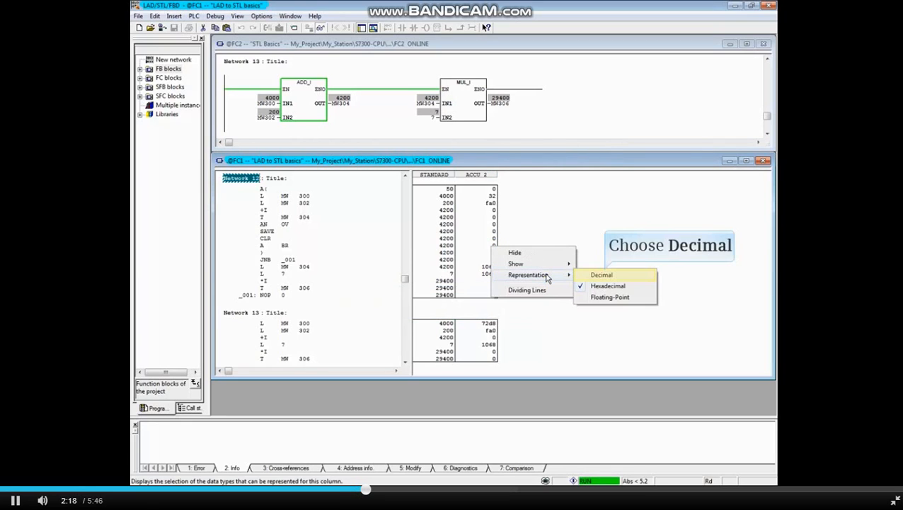
click(601, 275)
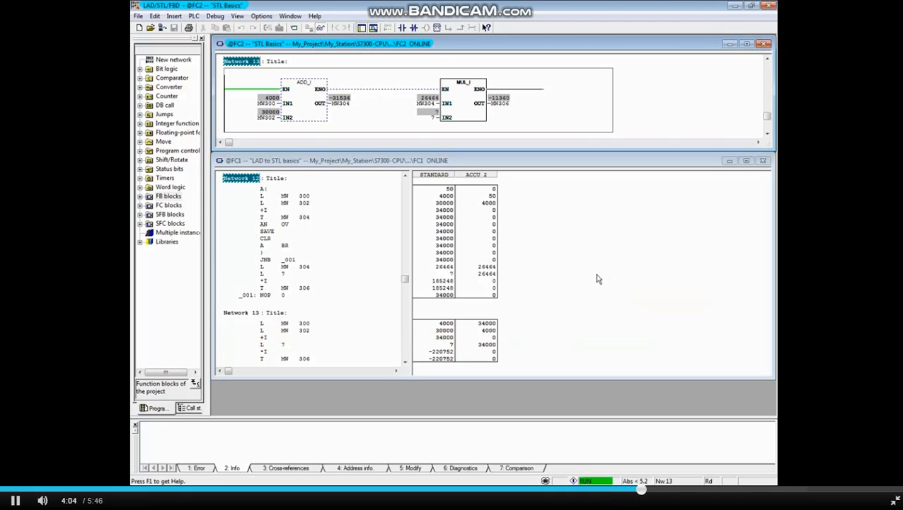
Show Status Bit and Result of Logic Operation columns in the STL monitoring
right_click(423, 209)
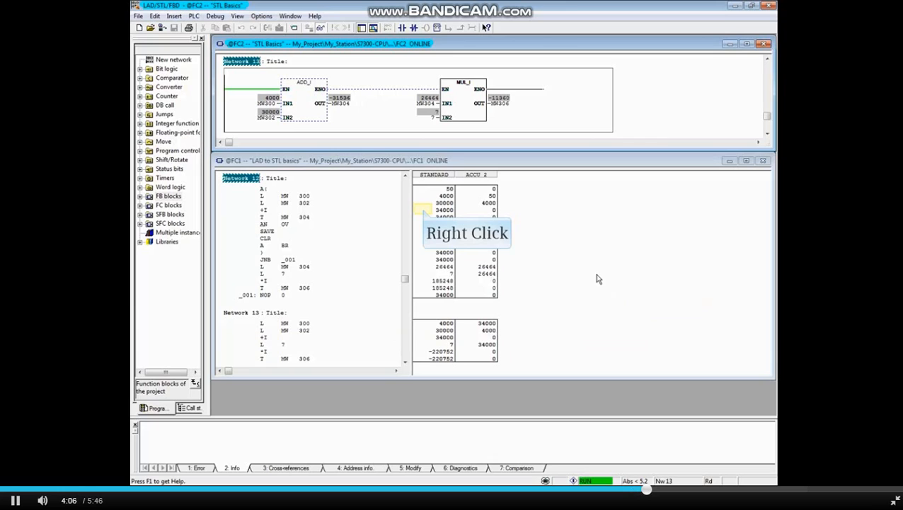
mouse_move(423, 212)
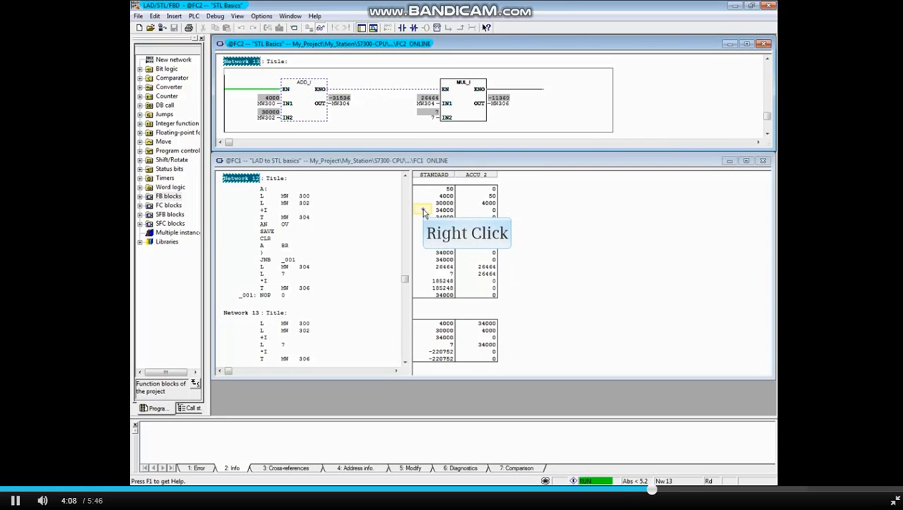
right_click(423, 212)
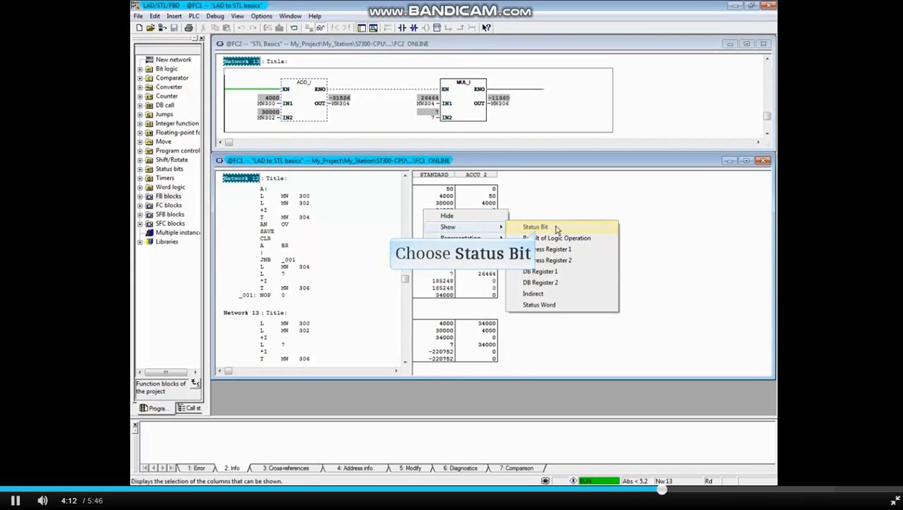
click(536, 226)
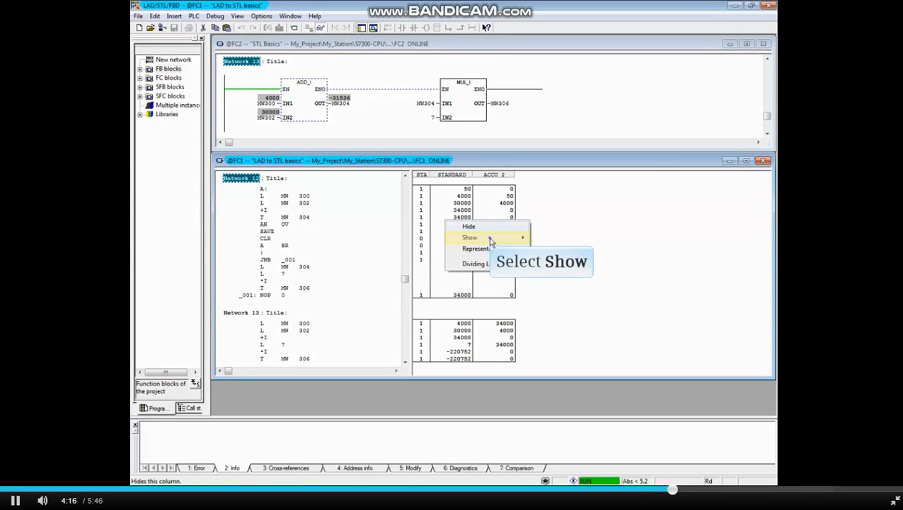
click(469, 237)
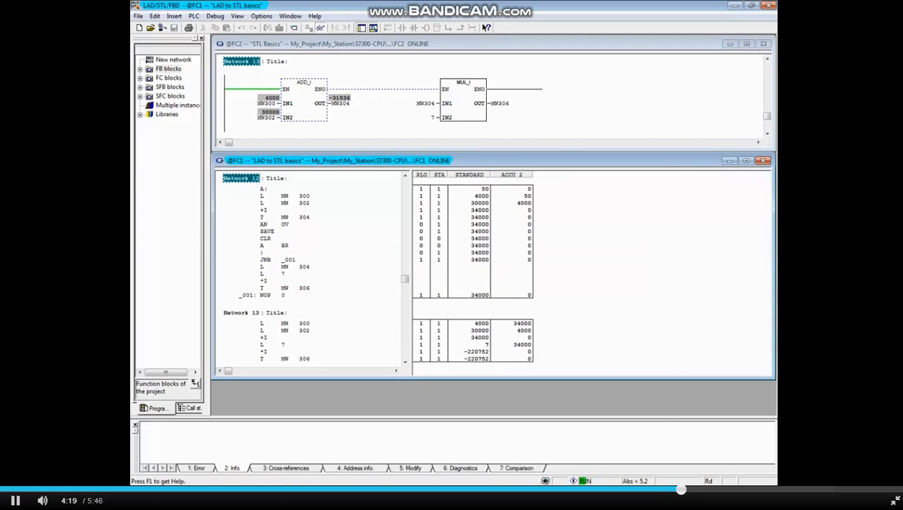
click(283, 223)
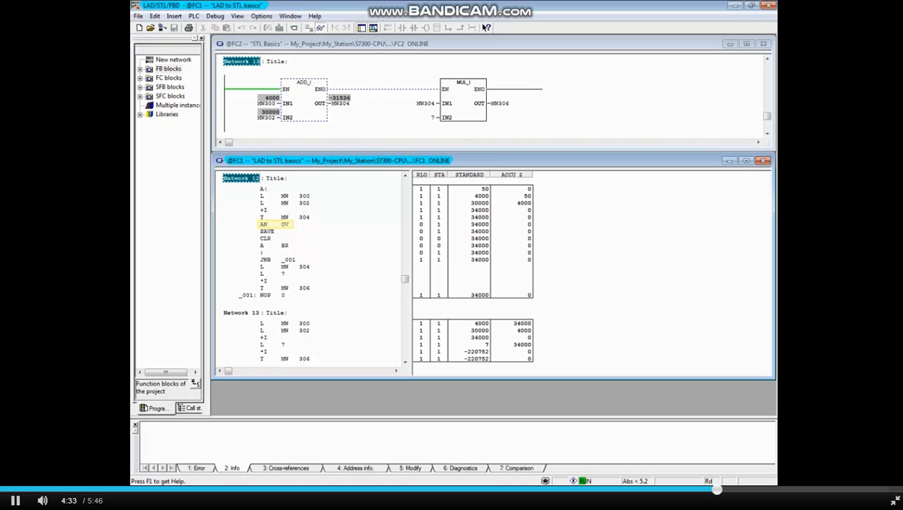
click(267, 230)
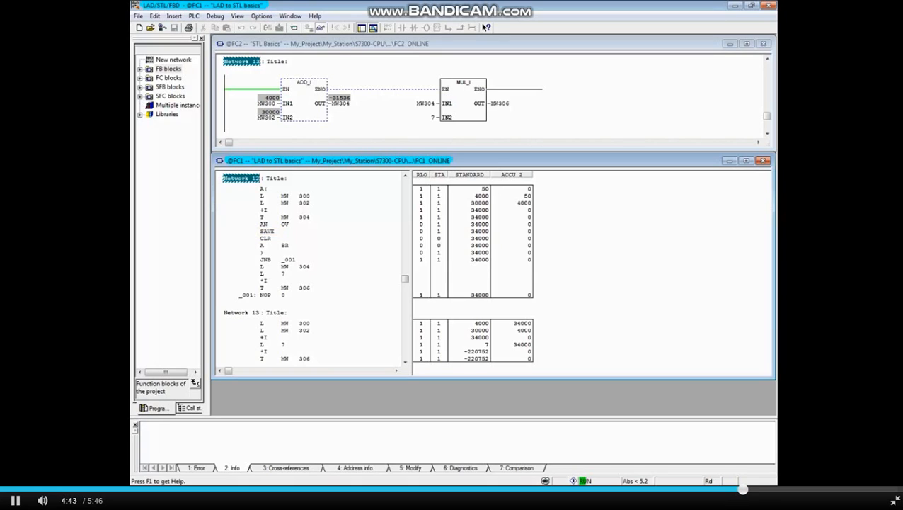
click(265, 238)
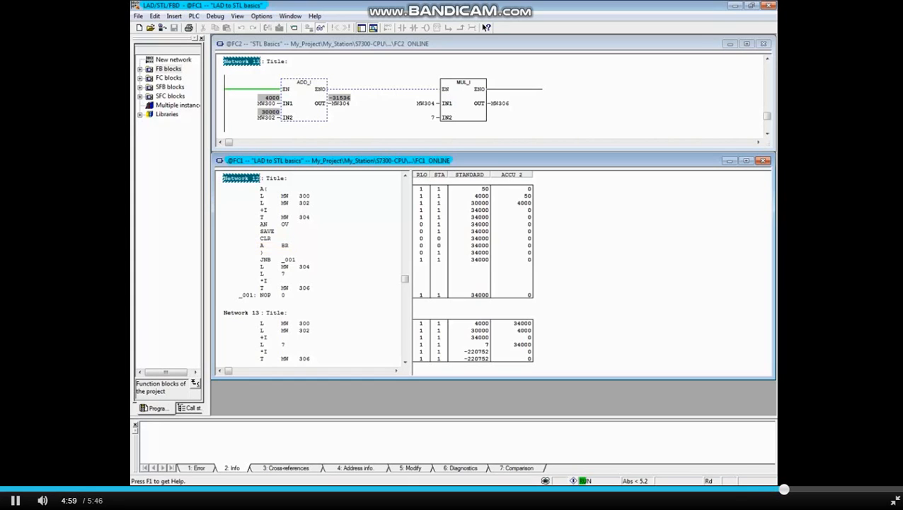
click(276, 259)
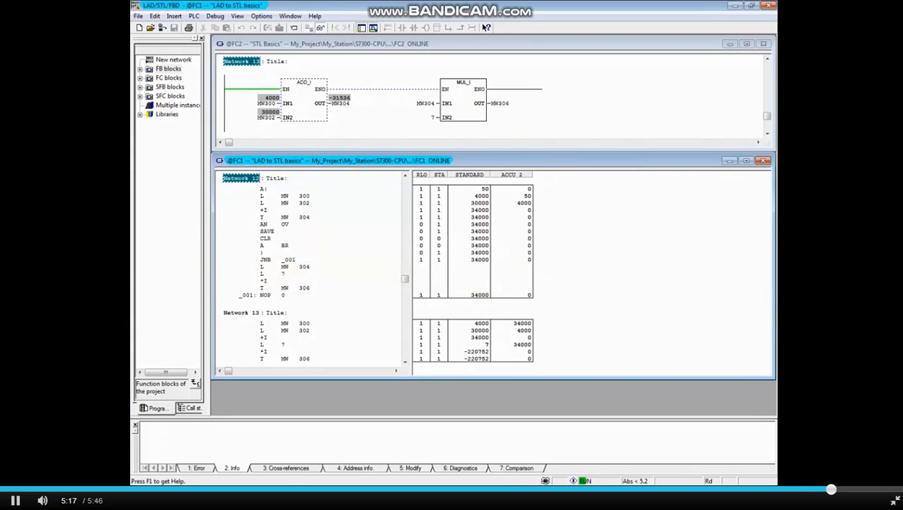
click(305, 241)
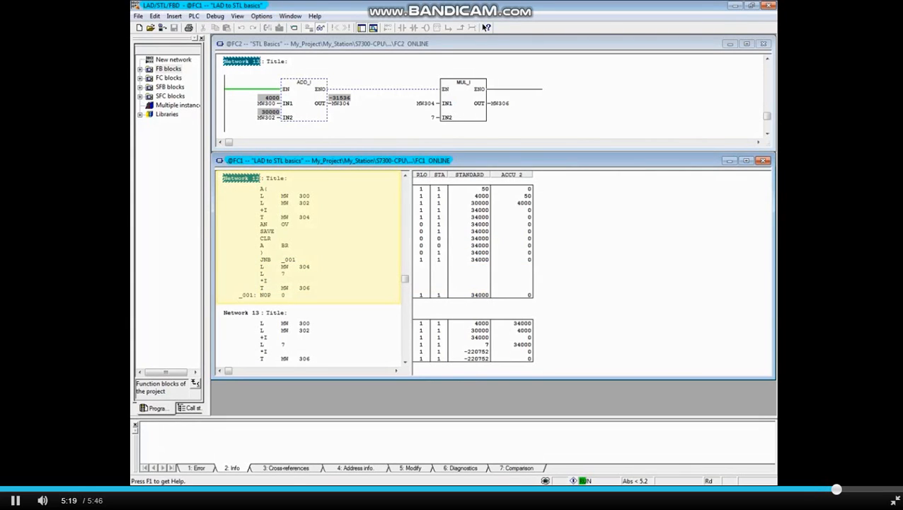